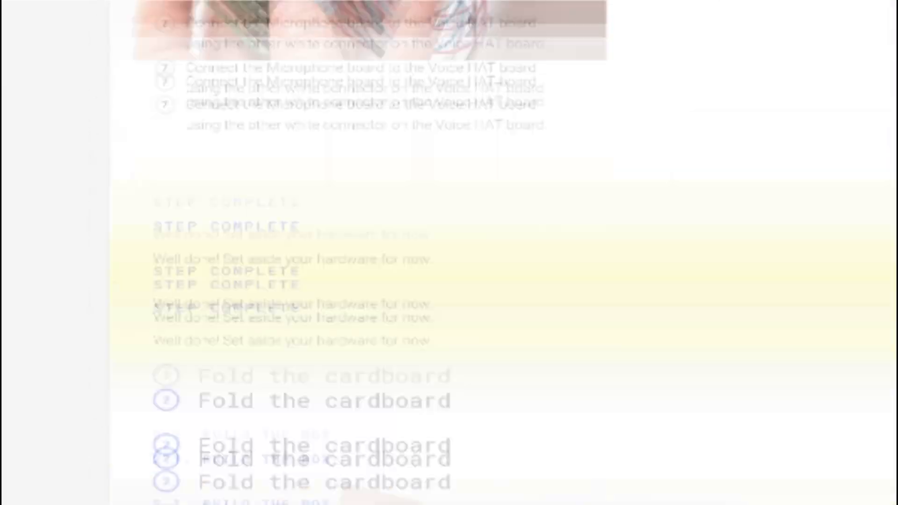
Step: Scroll the guide past the cardboard folding steps to the 'Setting up your device' section
{"action": "scroll", "scroll_direction": "down", "scroll_amount": 3}
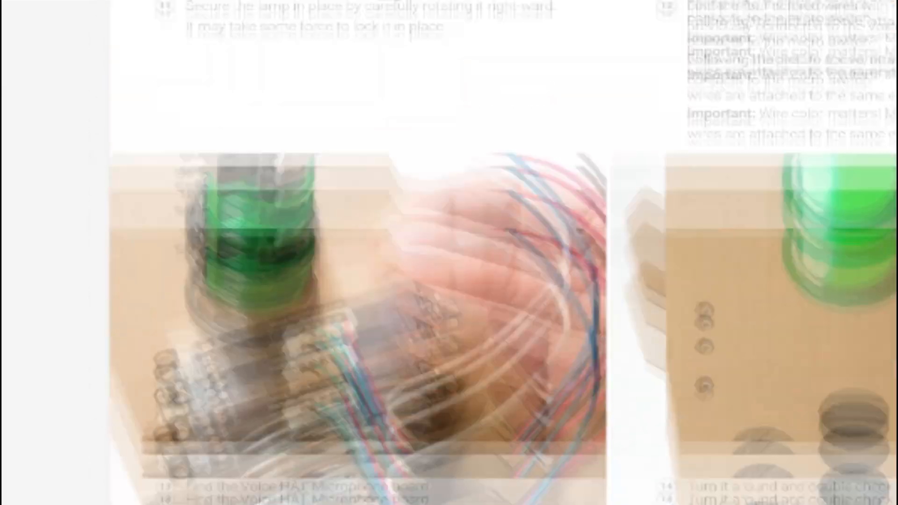
{"action": "scroll", "scroll_direction": "up", "scroll_amount": 3}
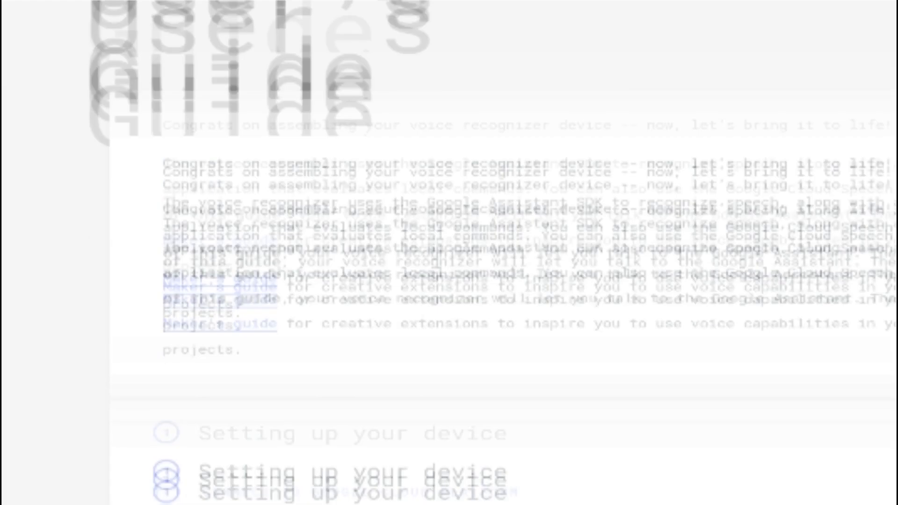
{"action": "scroll", "scroll_direction": "down", "scroll_amount": 3}
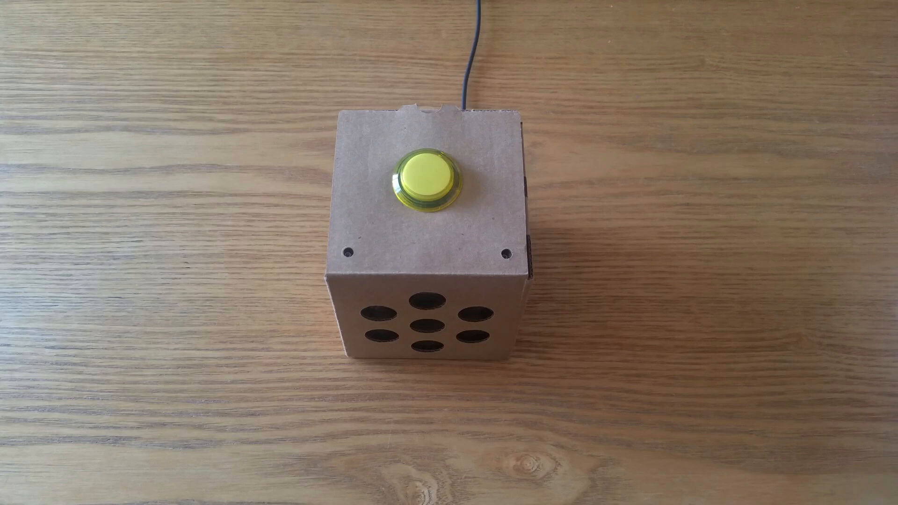
Step: Press the yellow arcade button on top of the assembled cardboard voice kit to talk to it
{"action": "left_click", "coordinate": [424, 183]}
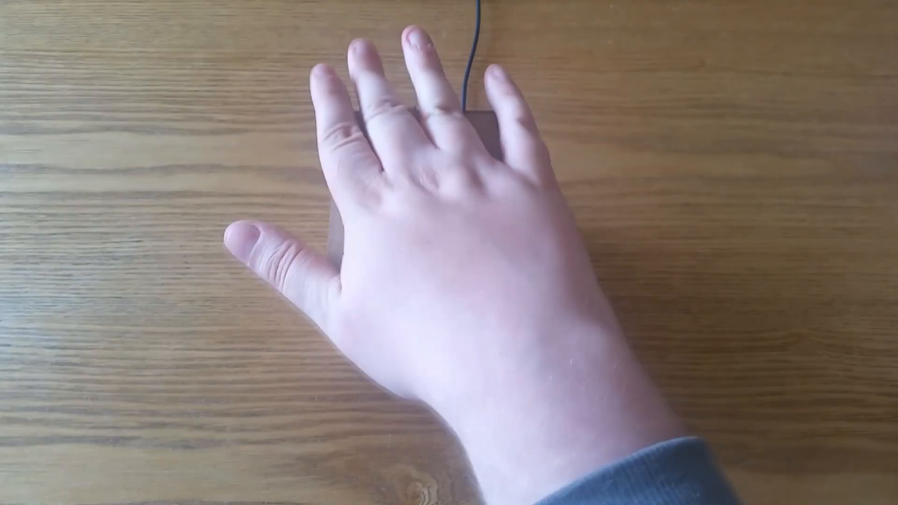